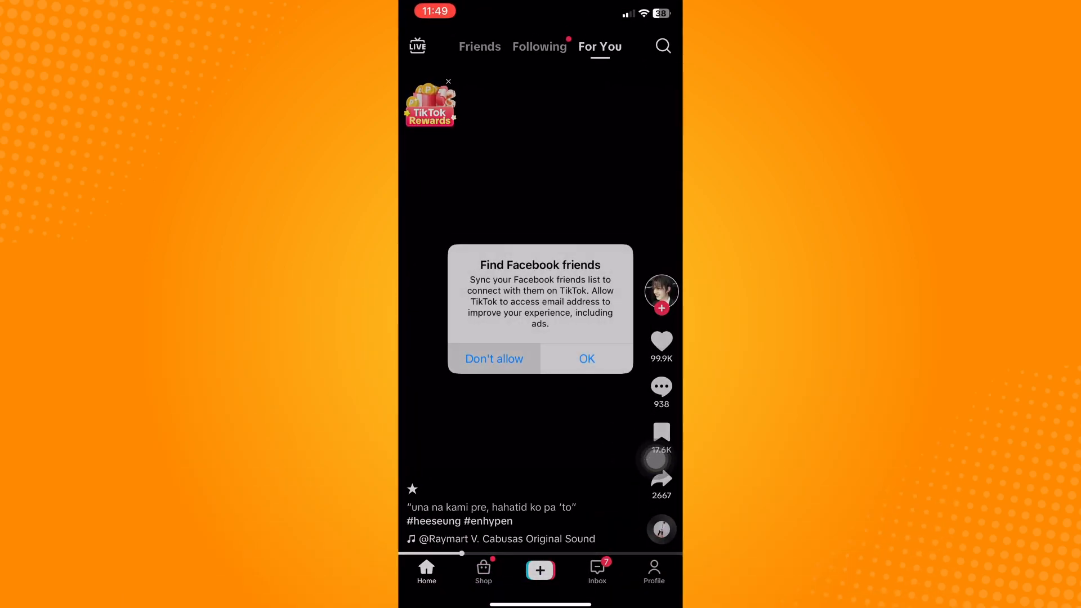
Decline the Facebook friends prompt and reach Report a problem via Profile and Settings and privacy
click(493, 358)
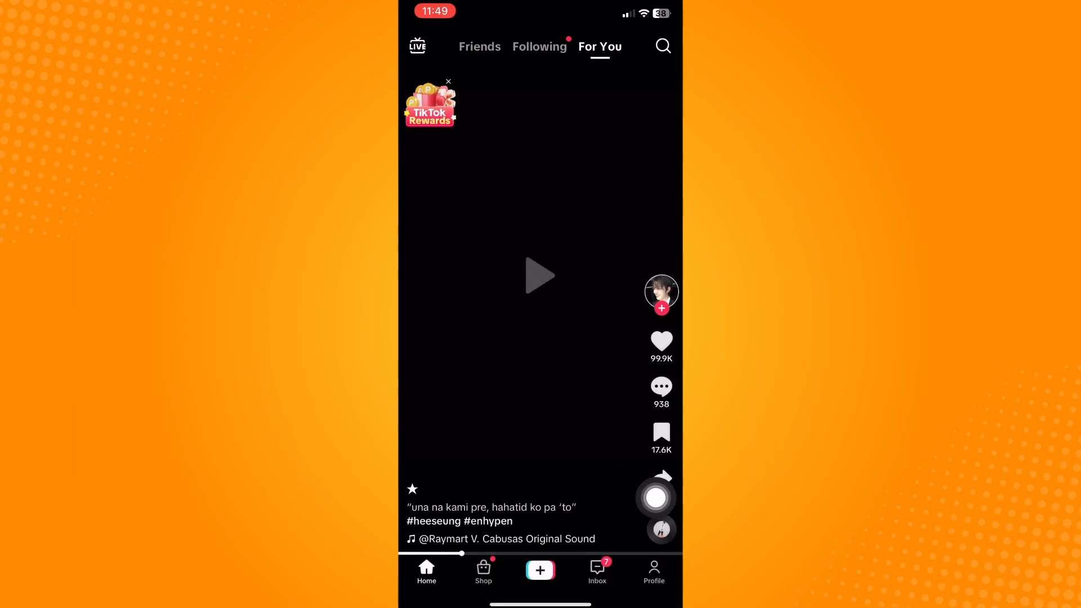
click(652, 570)
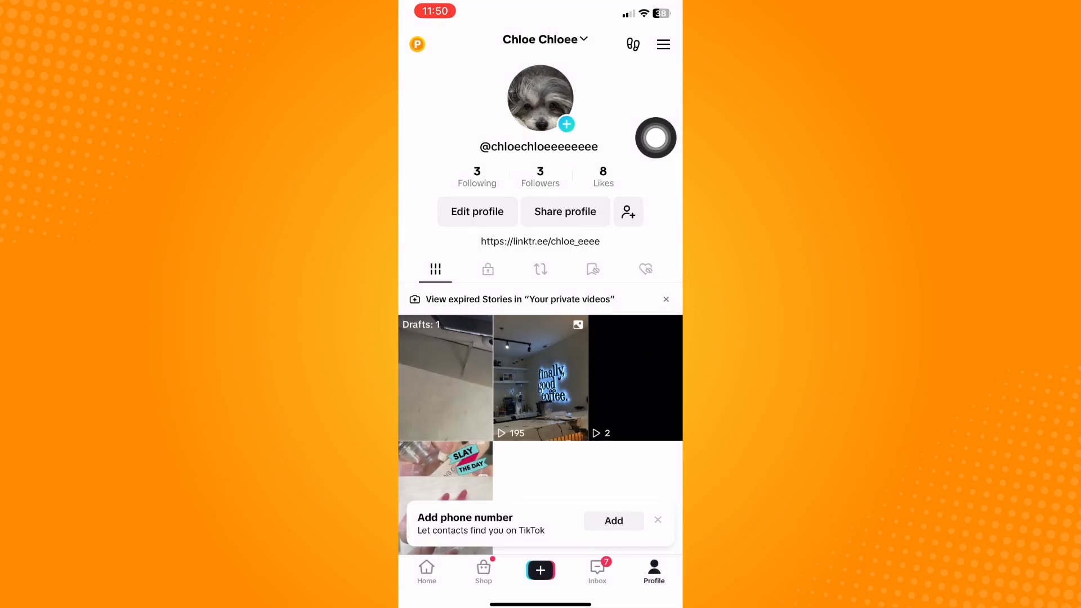
click(662, 44)
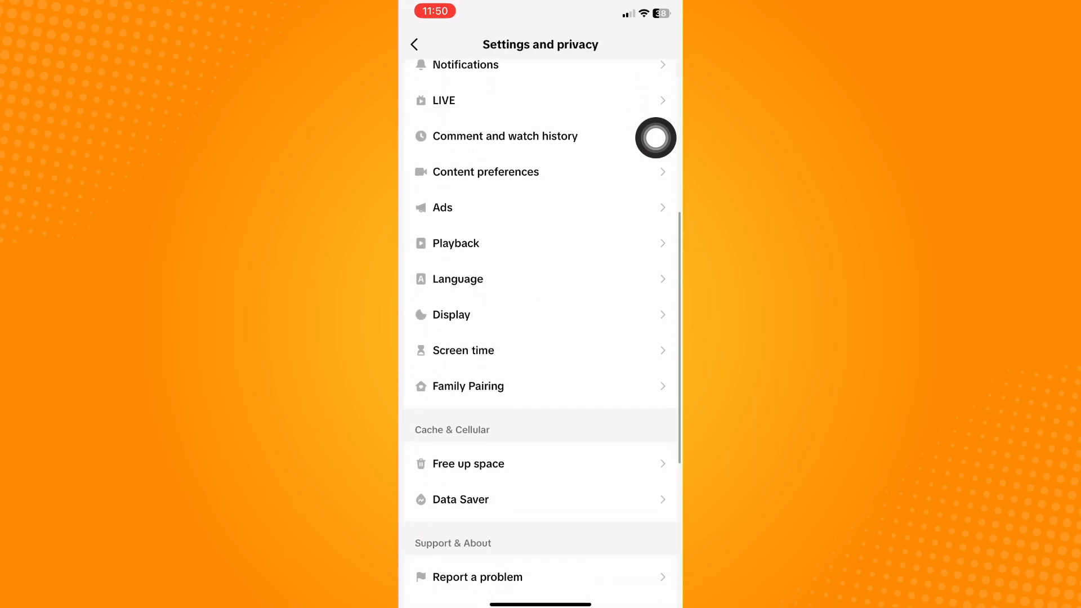
click(481, 576)
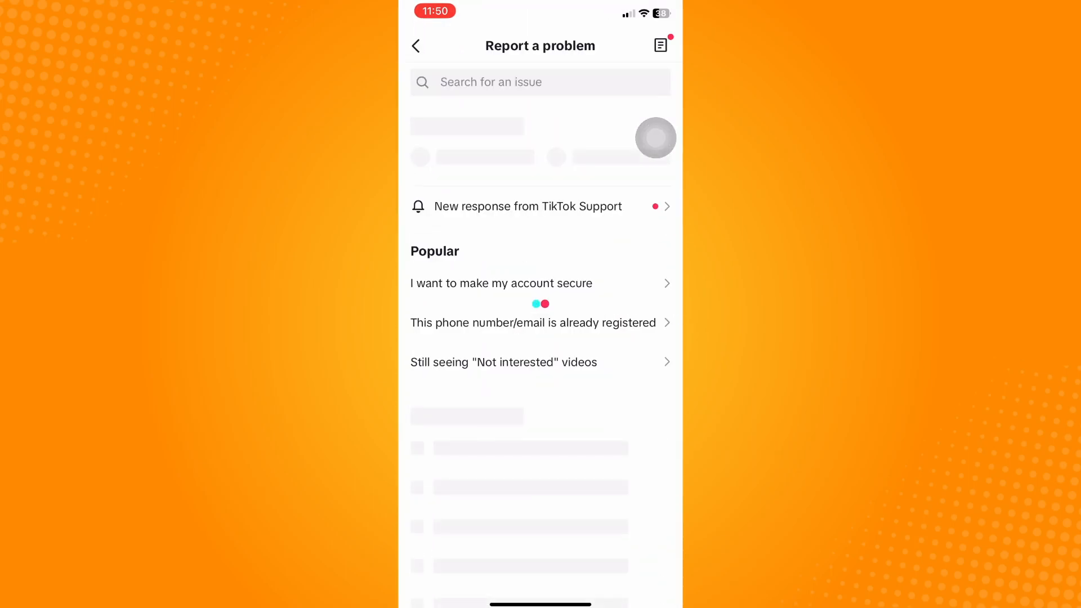
Scroll the Topics list to choose a topic and reach the Tell us your feedback form
scroll(up, 3)
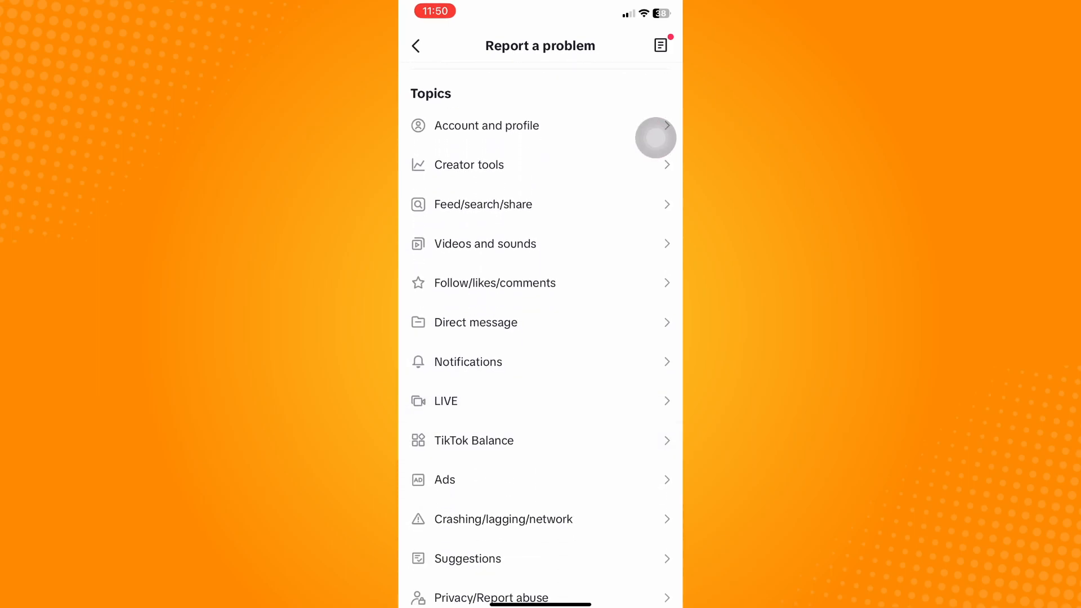
scroll(down, 3)
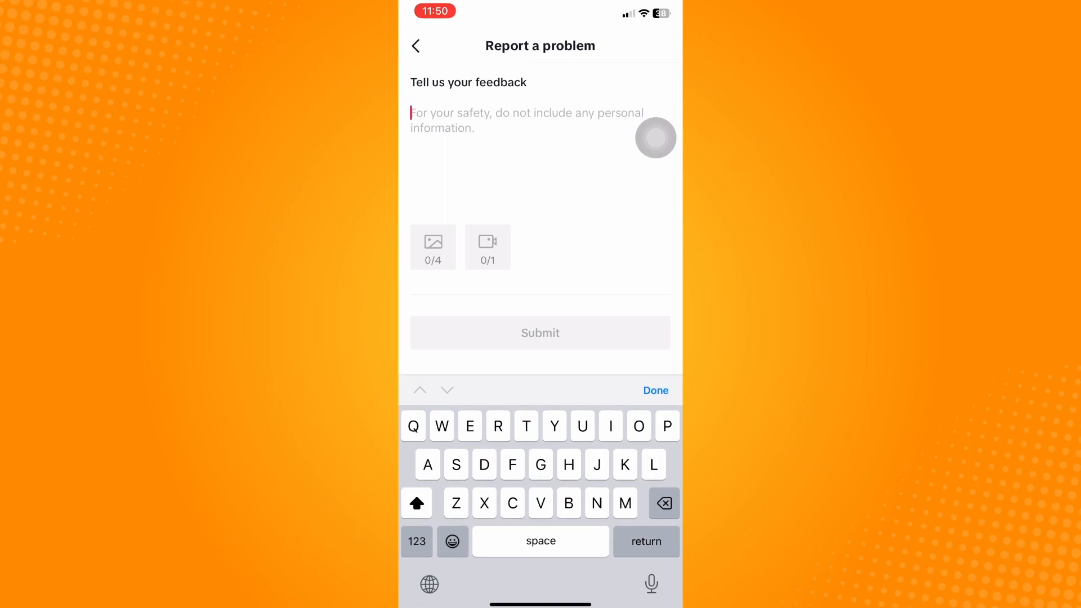
Enter the complaint that live wallpaper isn't supported and needs a fix, then select the misspelled word
text(Luve wallpaper is not supported on my timtok and i meed a fix to)
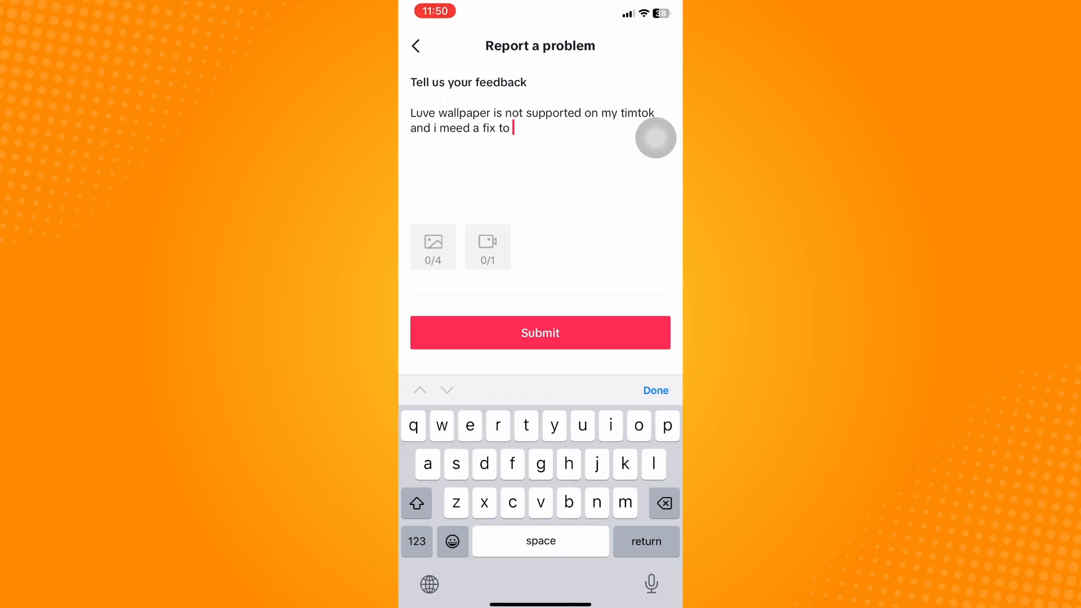
click(654, 391)
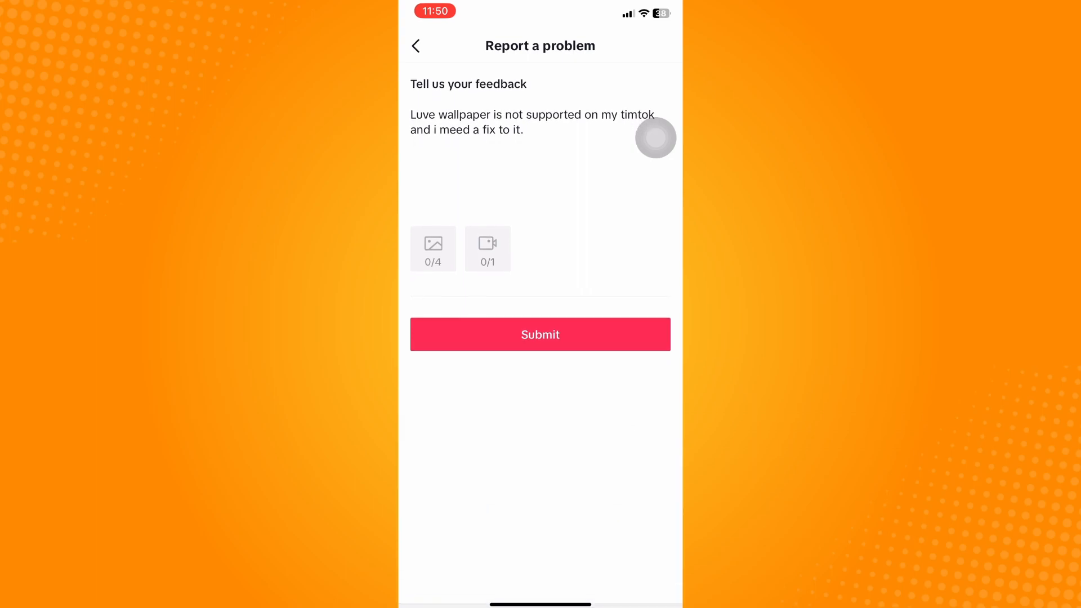
click(530, 128)
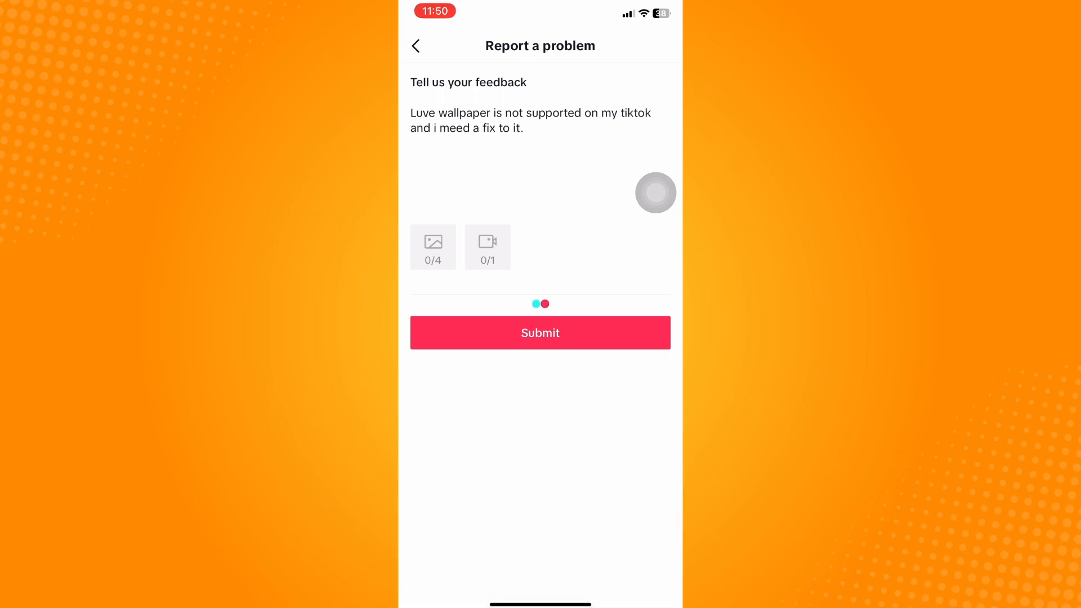
Correct 'timtok' to 'tiktok' and submit the report, leaving the new open support ticket showing
click(539, 333)
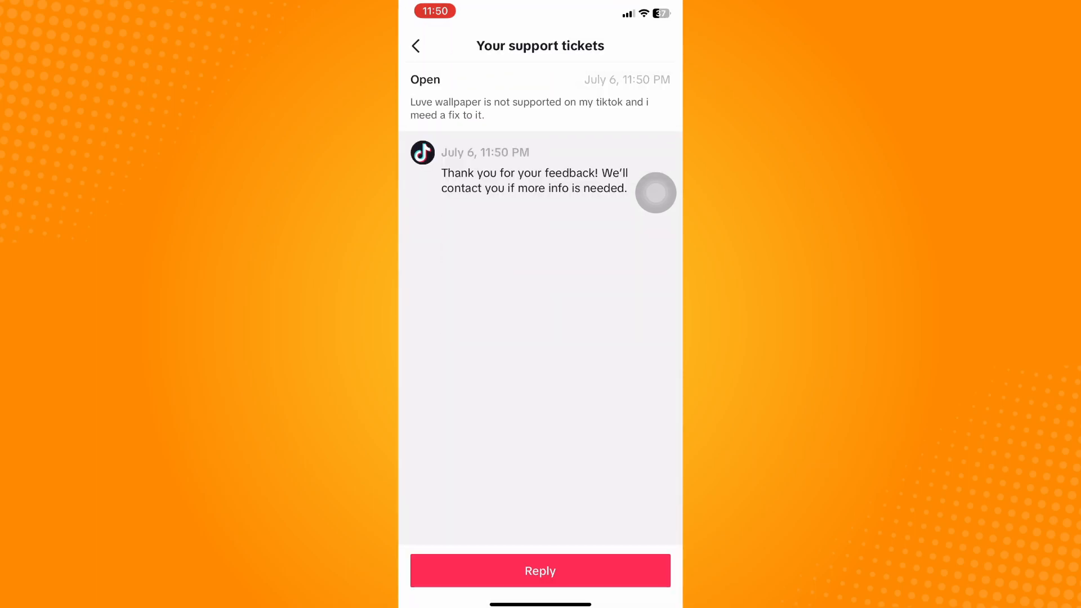